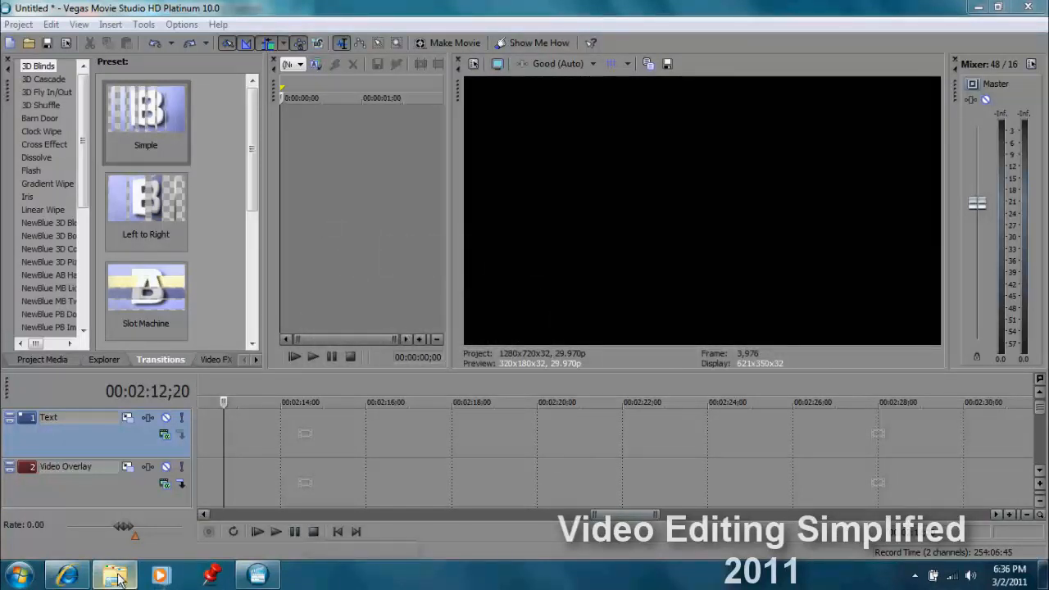
mouse_move(115, 576)
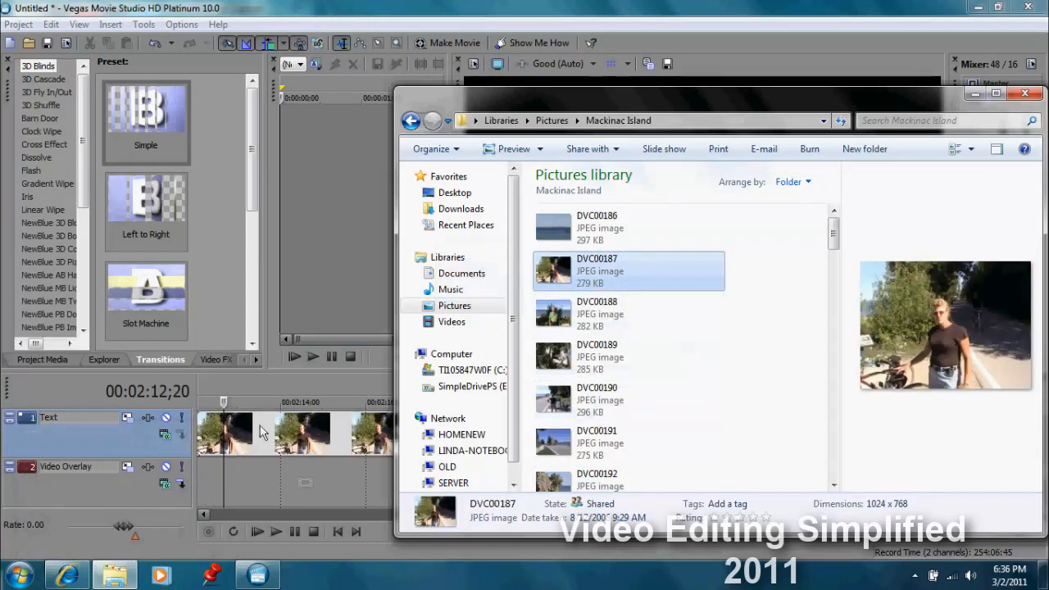
- Place the DVC00187 Mackinac Island photo on the timeline and open its pan/crop editor
click(1024, 93)
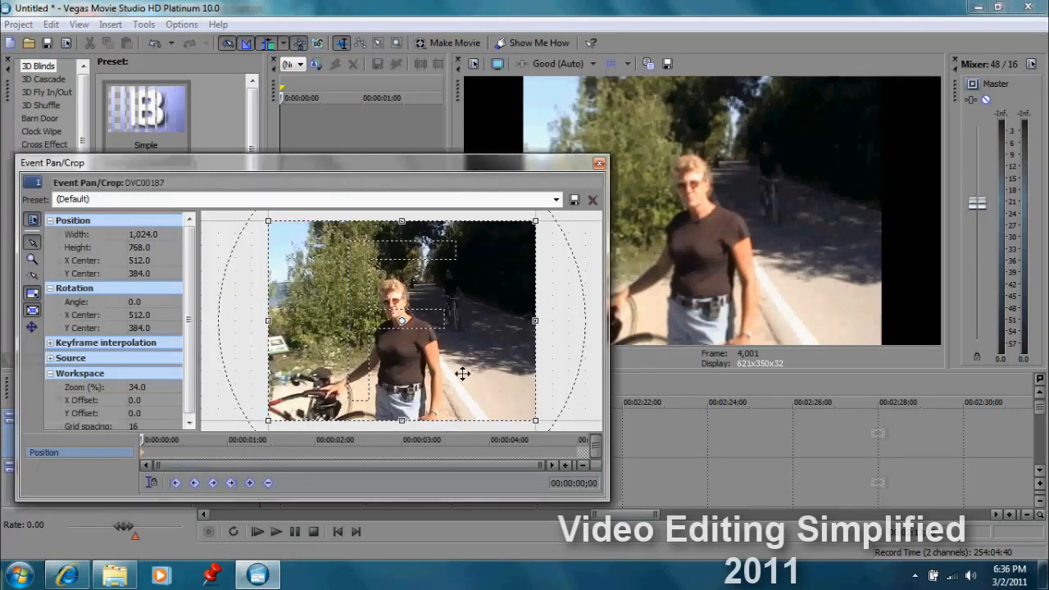
- Apply Match Output Aspect to DVC00187 in Event Pan/Crop, then close the dialog
right_click(463, 375)
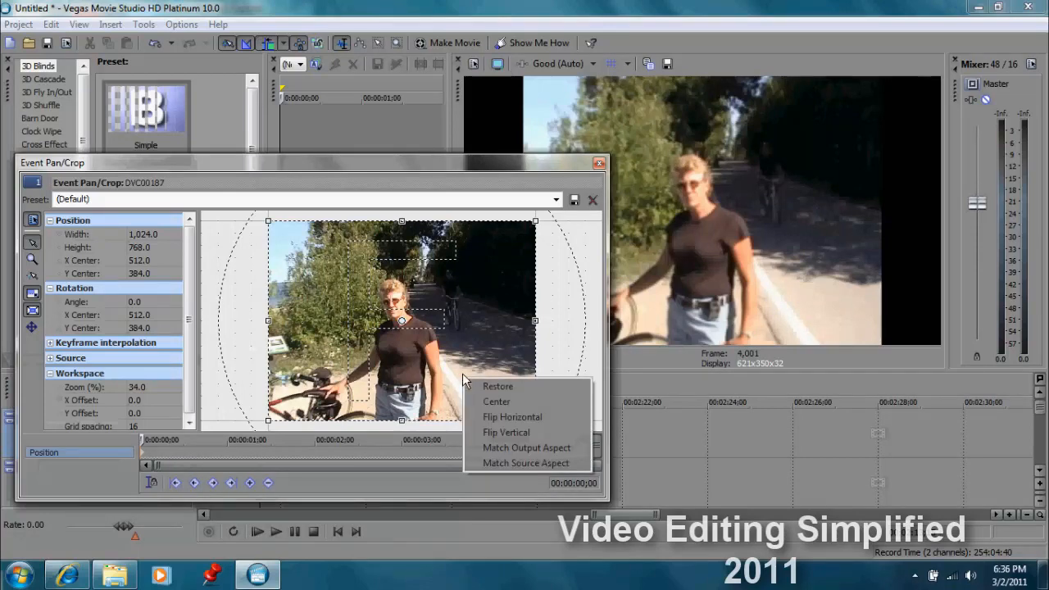
mouse_move(526, 448)
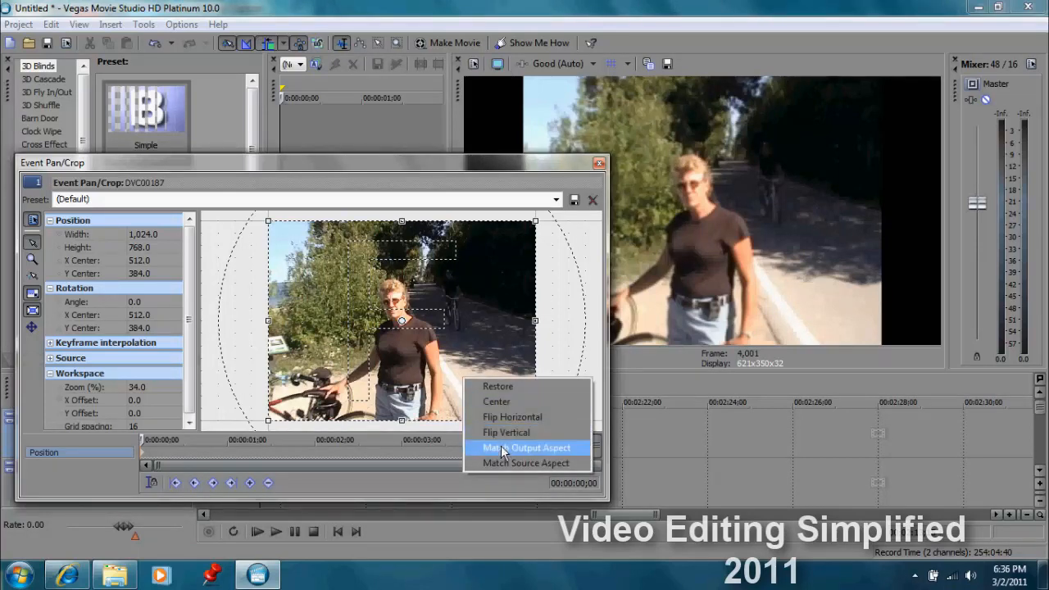
click(527, 447)
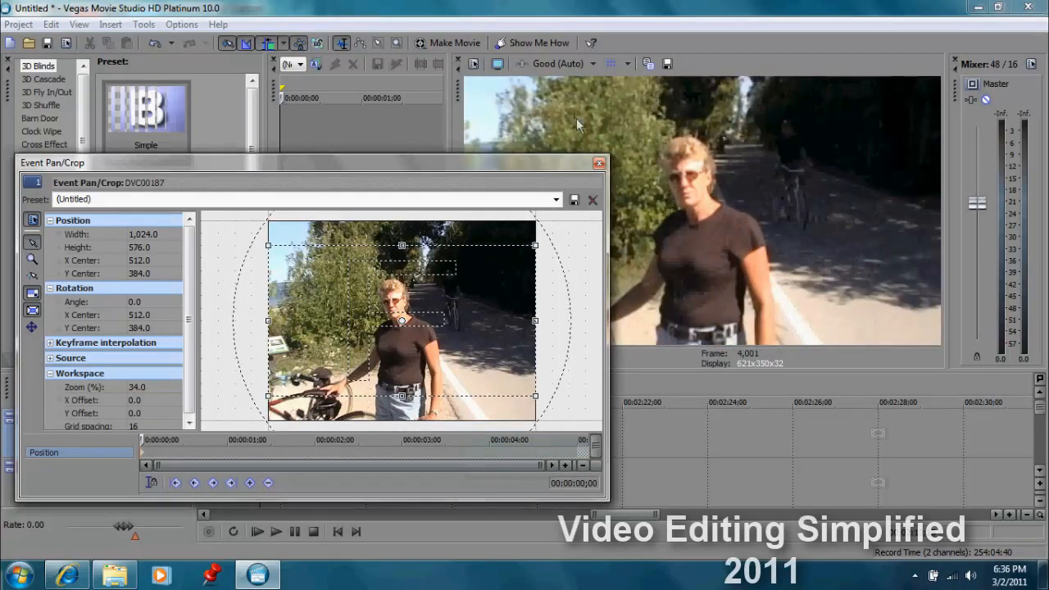
mouse_move(586, 172)
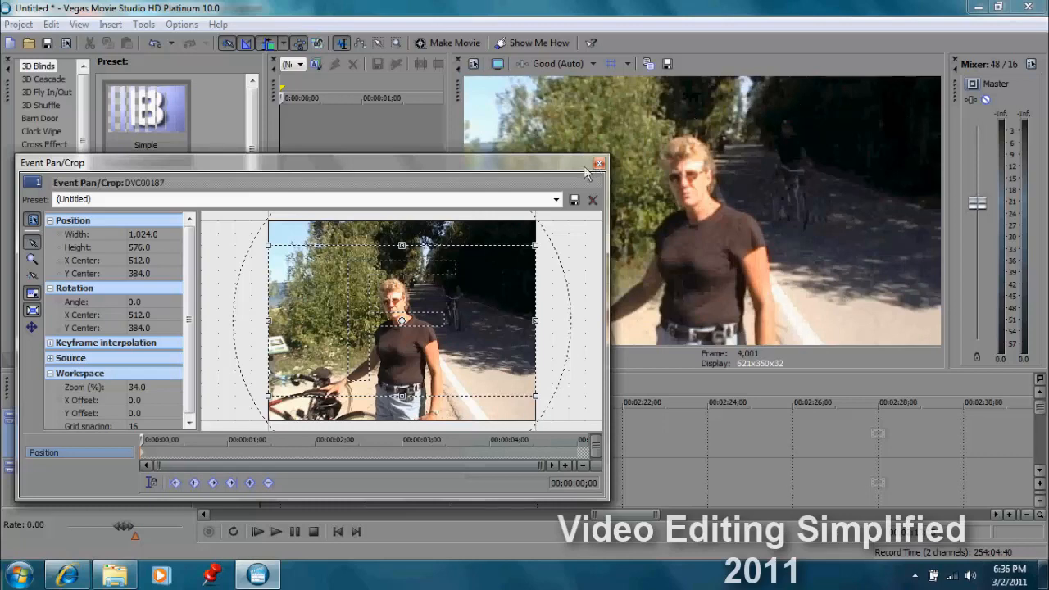
click(599, 163)
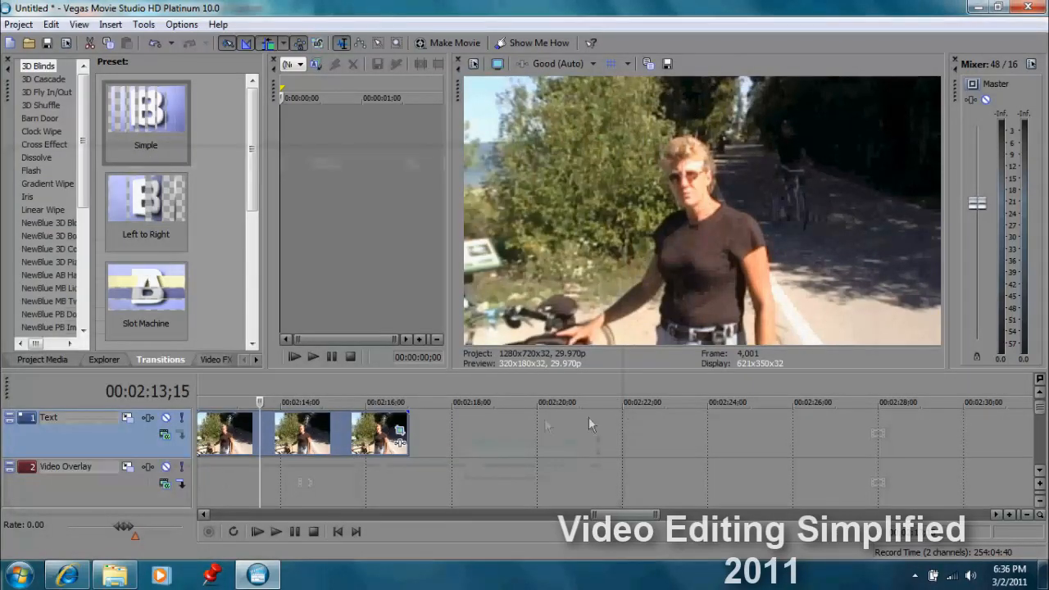
mouse_move(525, 432)
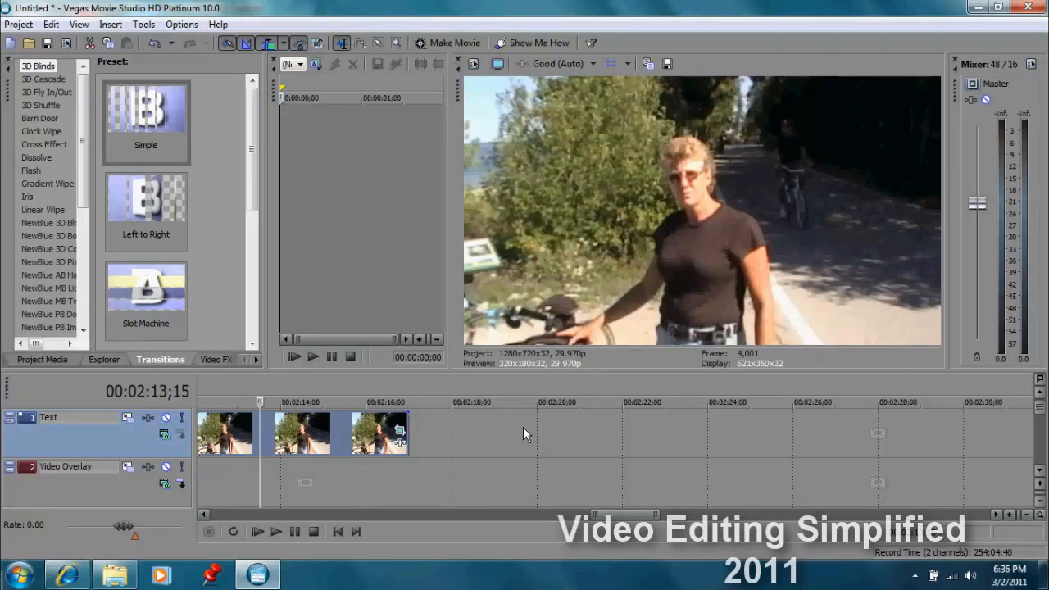
mouse_move(272, 119)
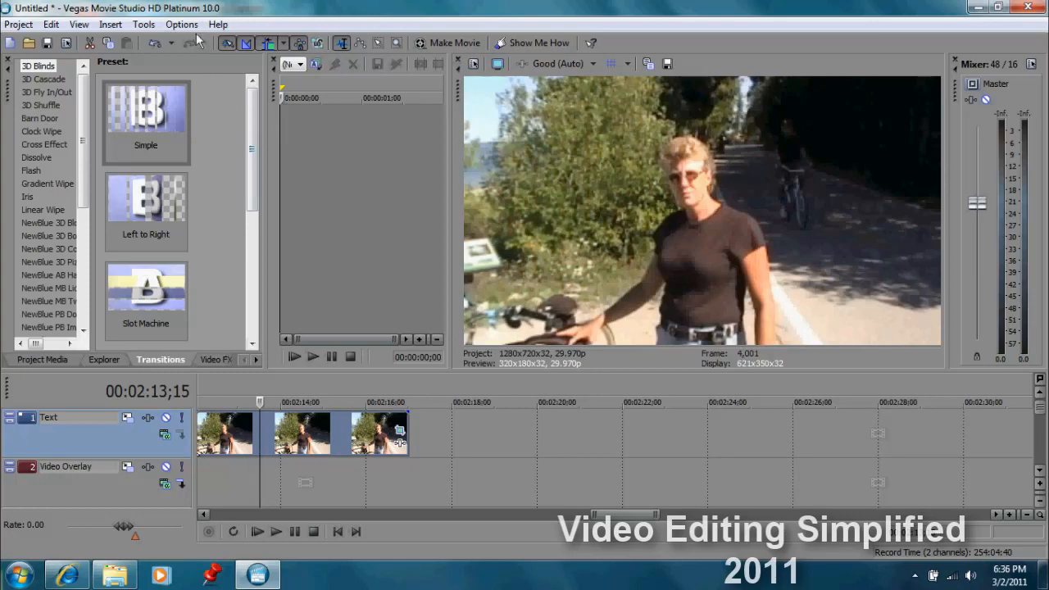
- Enable 'Automatically crop still images added to timeline' in the Editing preferences and confirm
click(181, 24)
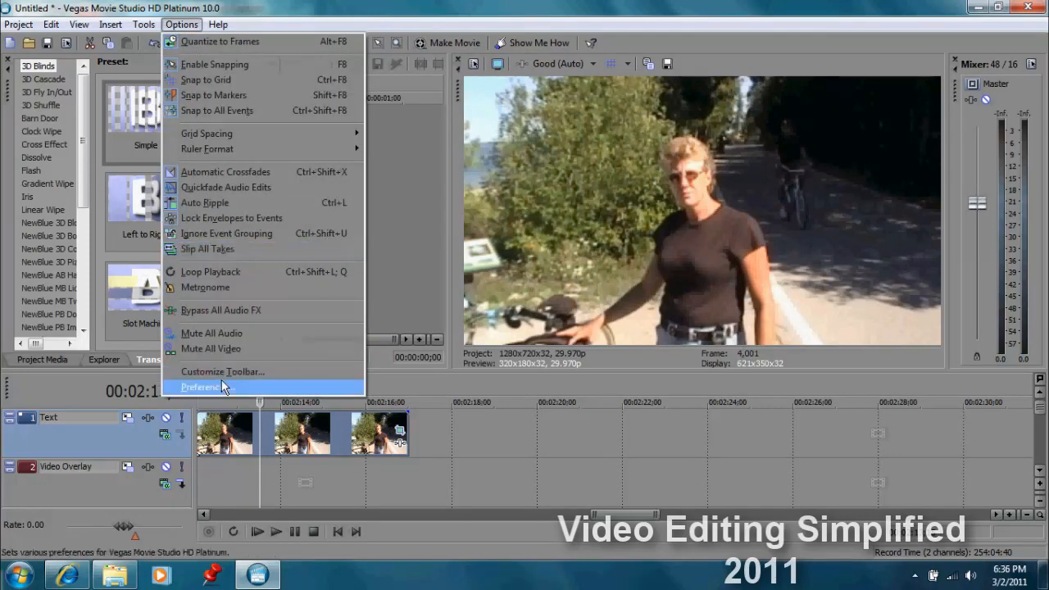
click(202, 386)
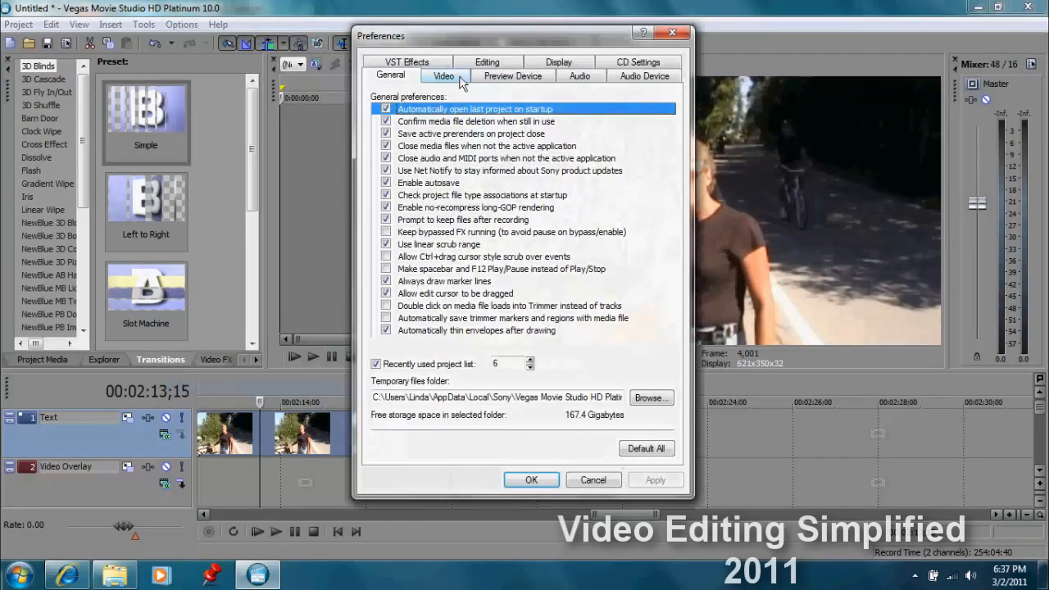
click(486, 74)
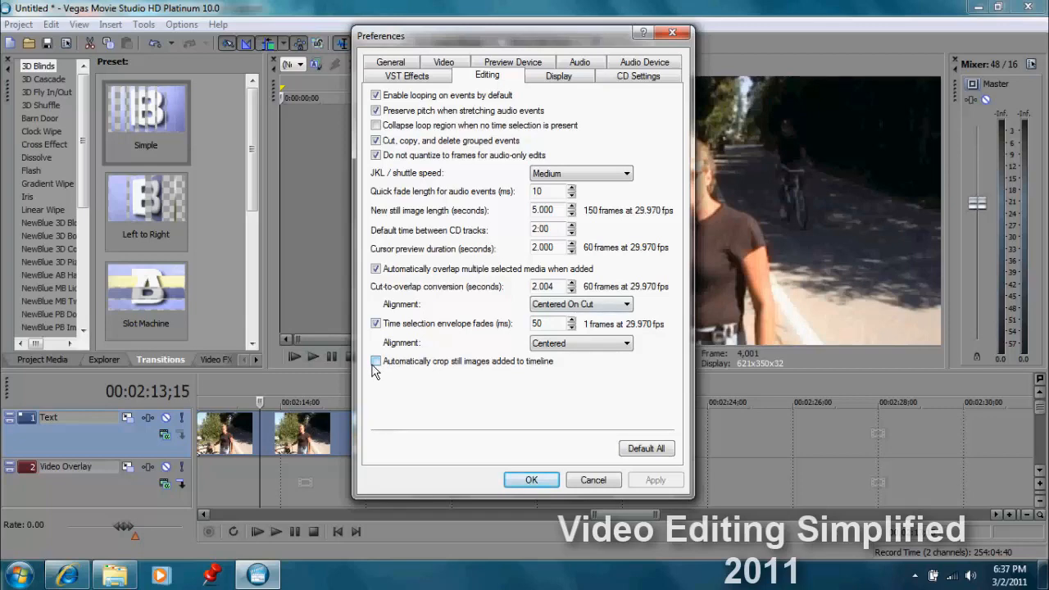
click(375, 362)
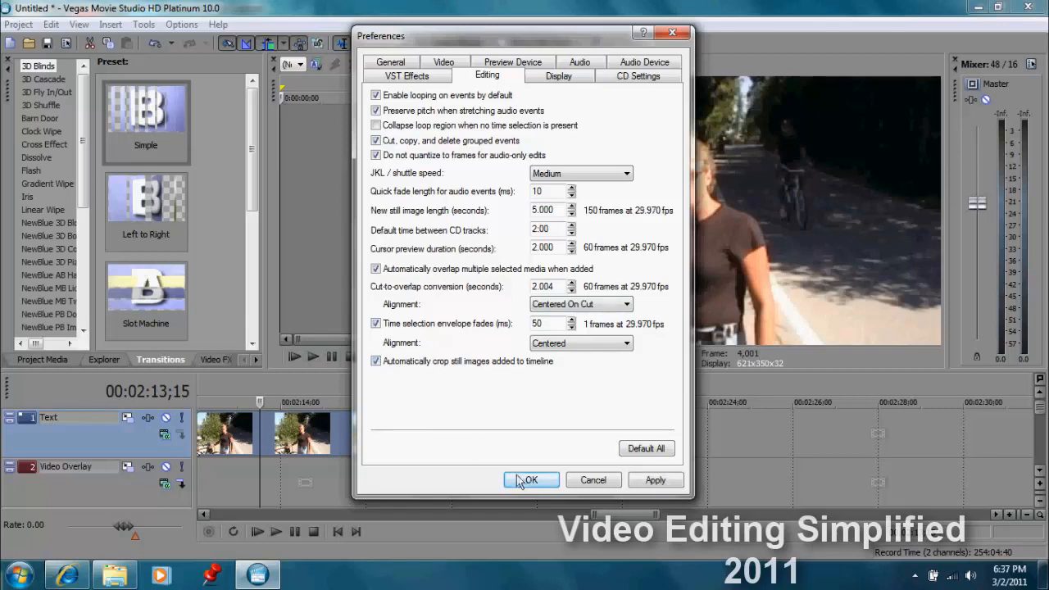
click(530, 479)
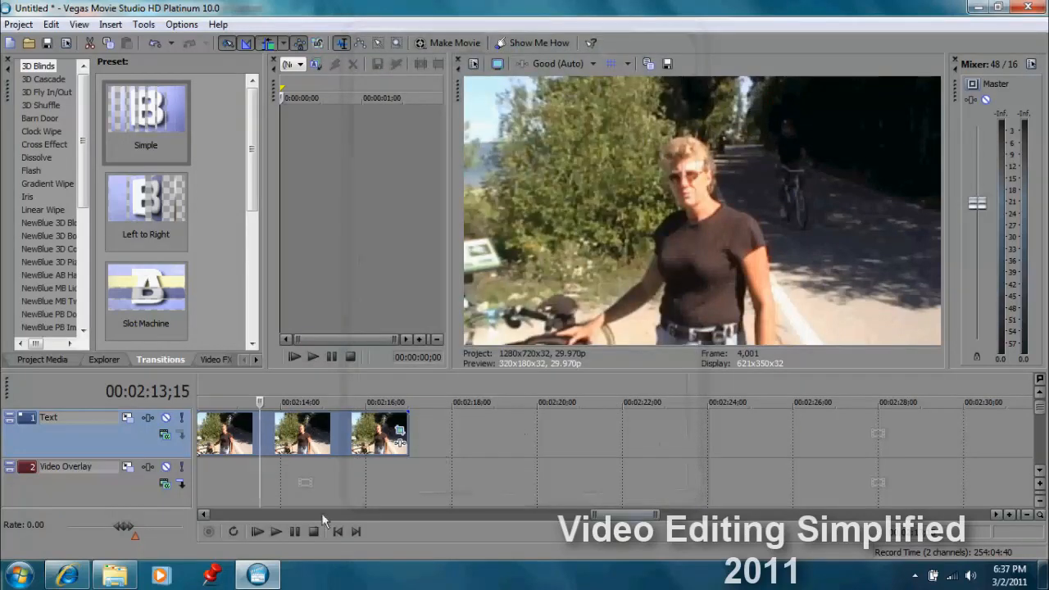
mouse_move(342, 454)
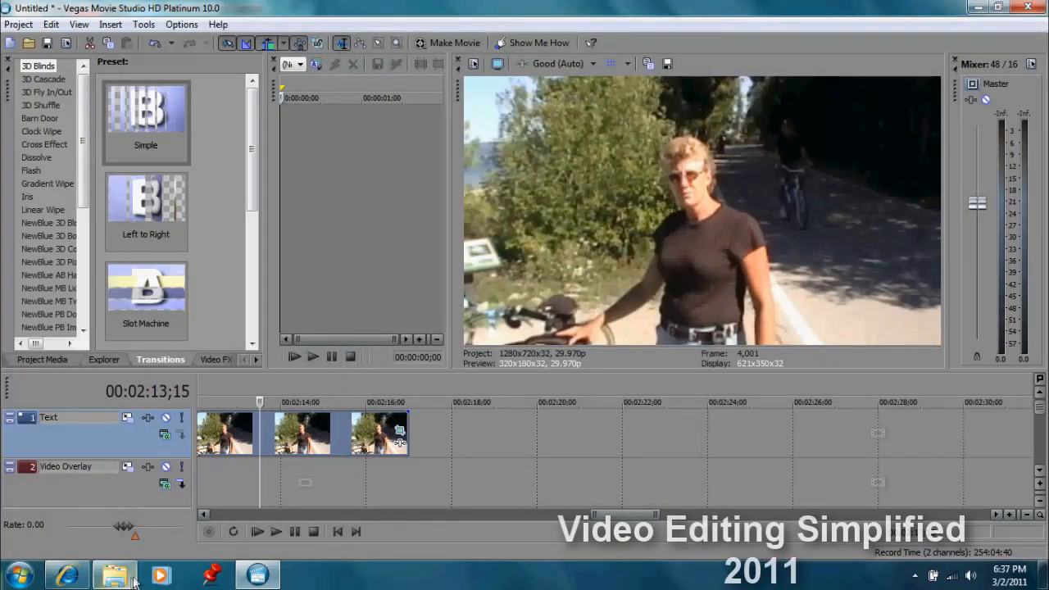
- Bring the Mackinac Island pictures folder back up from the taskbar
click(111, 568)
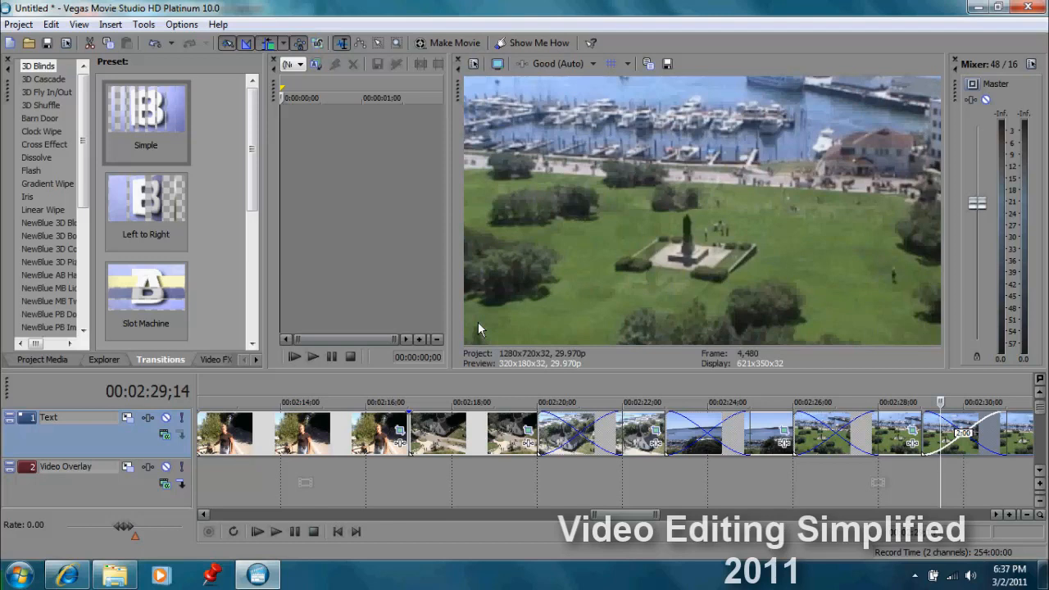
mouse_move(487, 332)
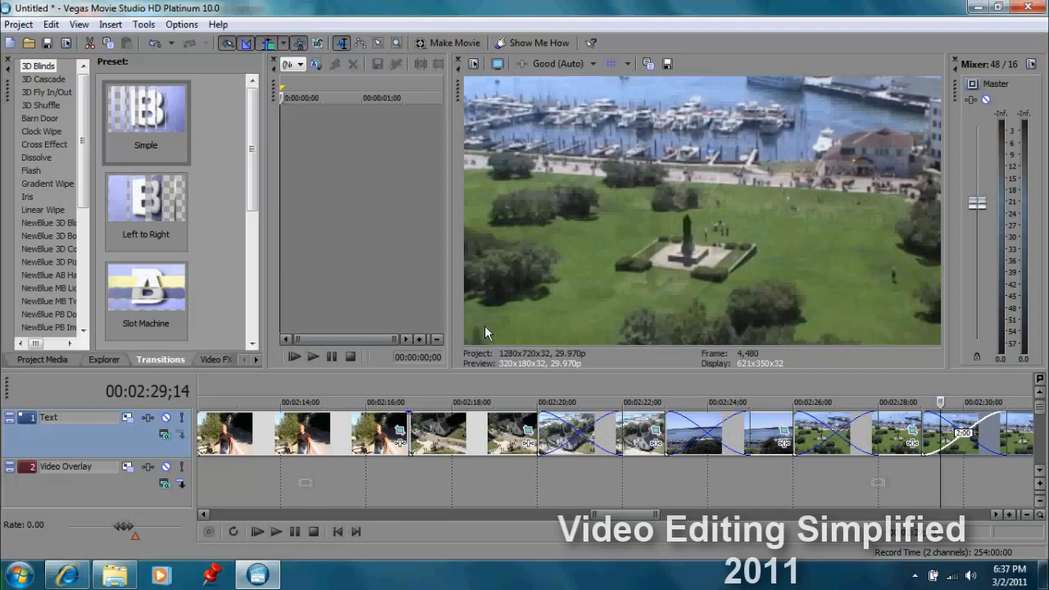